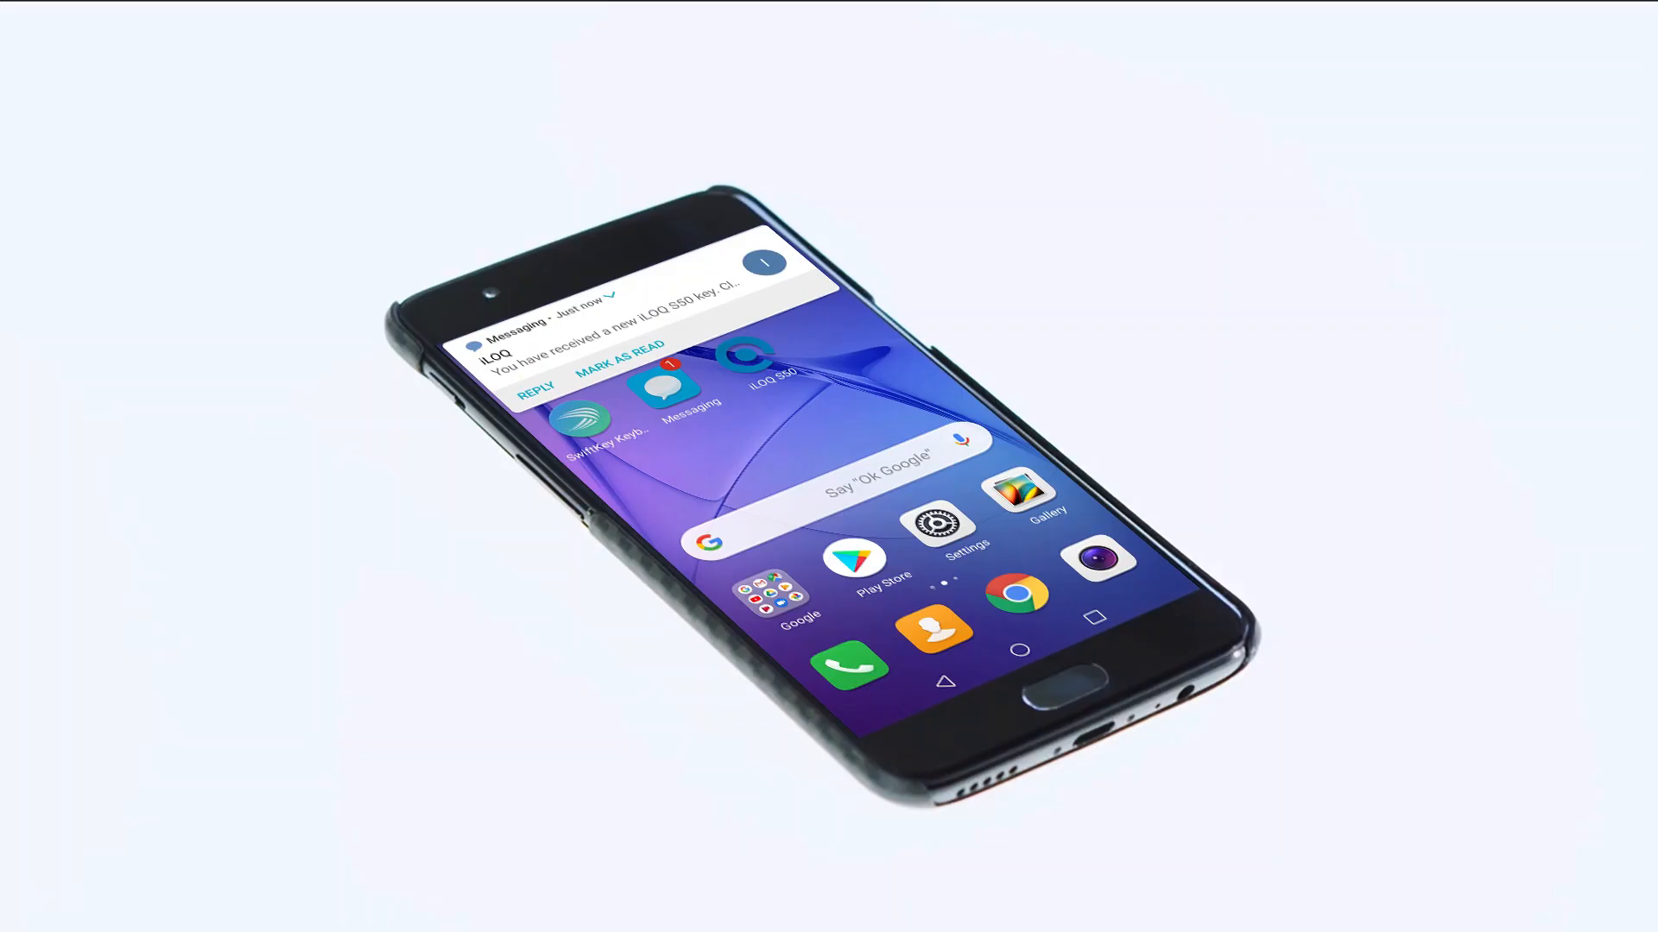
Follow the activation link from the new iLOQ key text message
{"action": "left_click", "coordinate": [645, 306]}
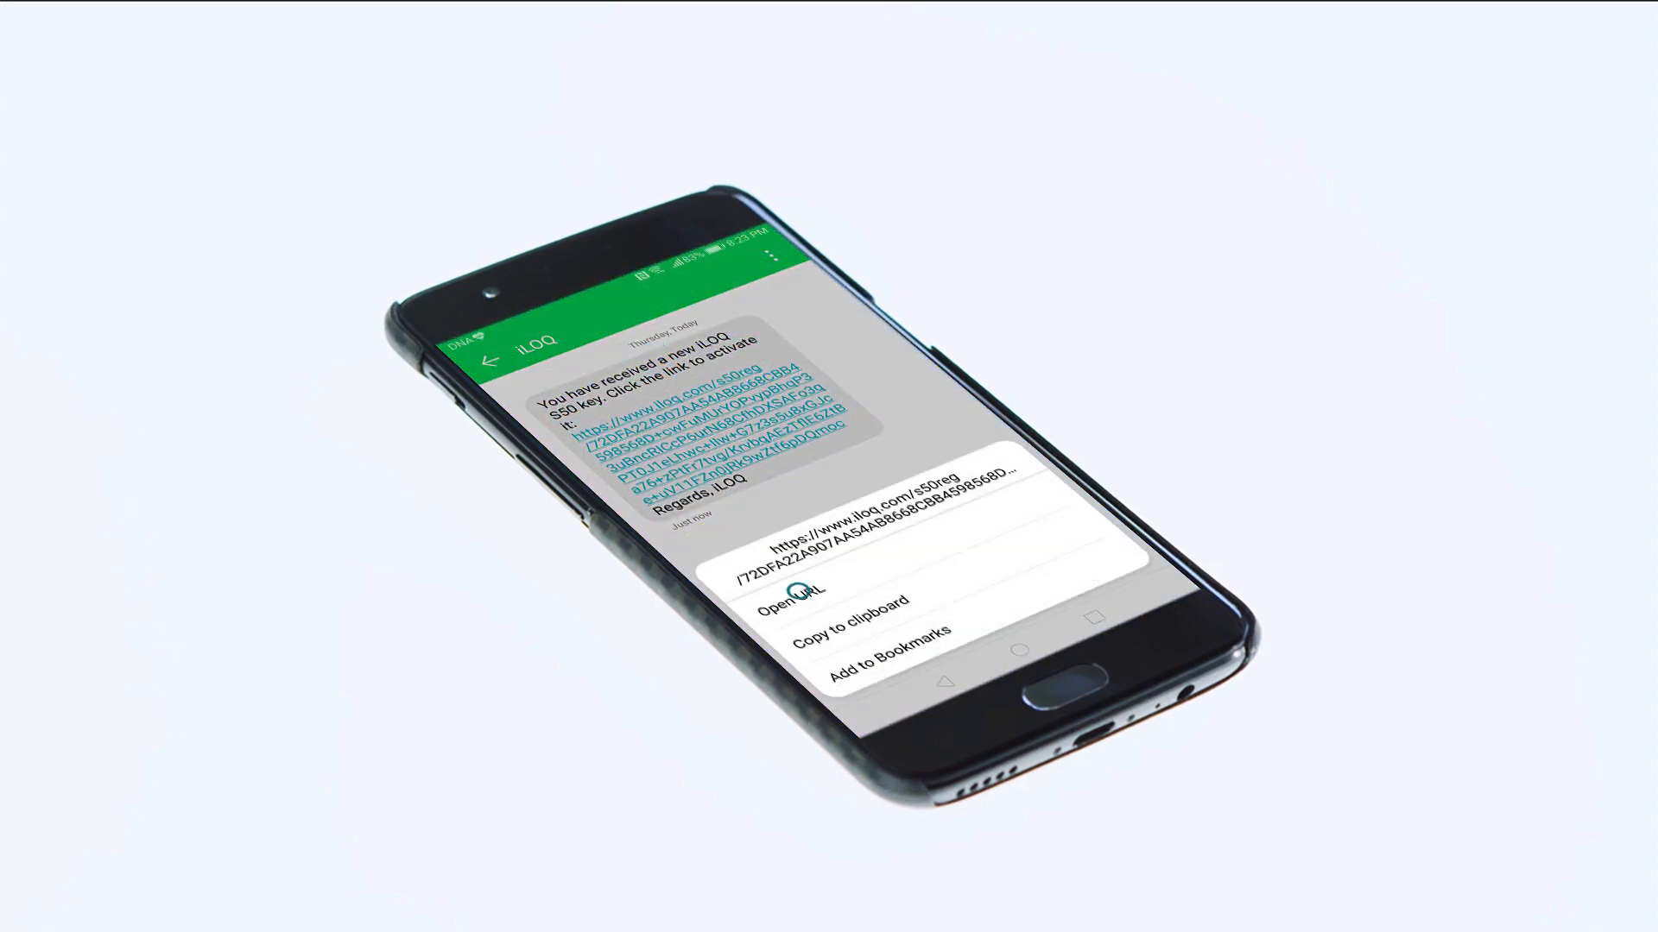
{"action": "left_click", "coordinate": [806, 589]}
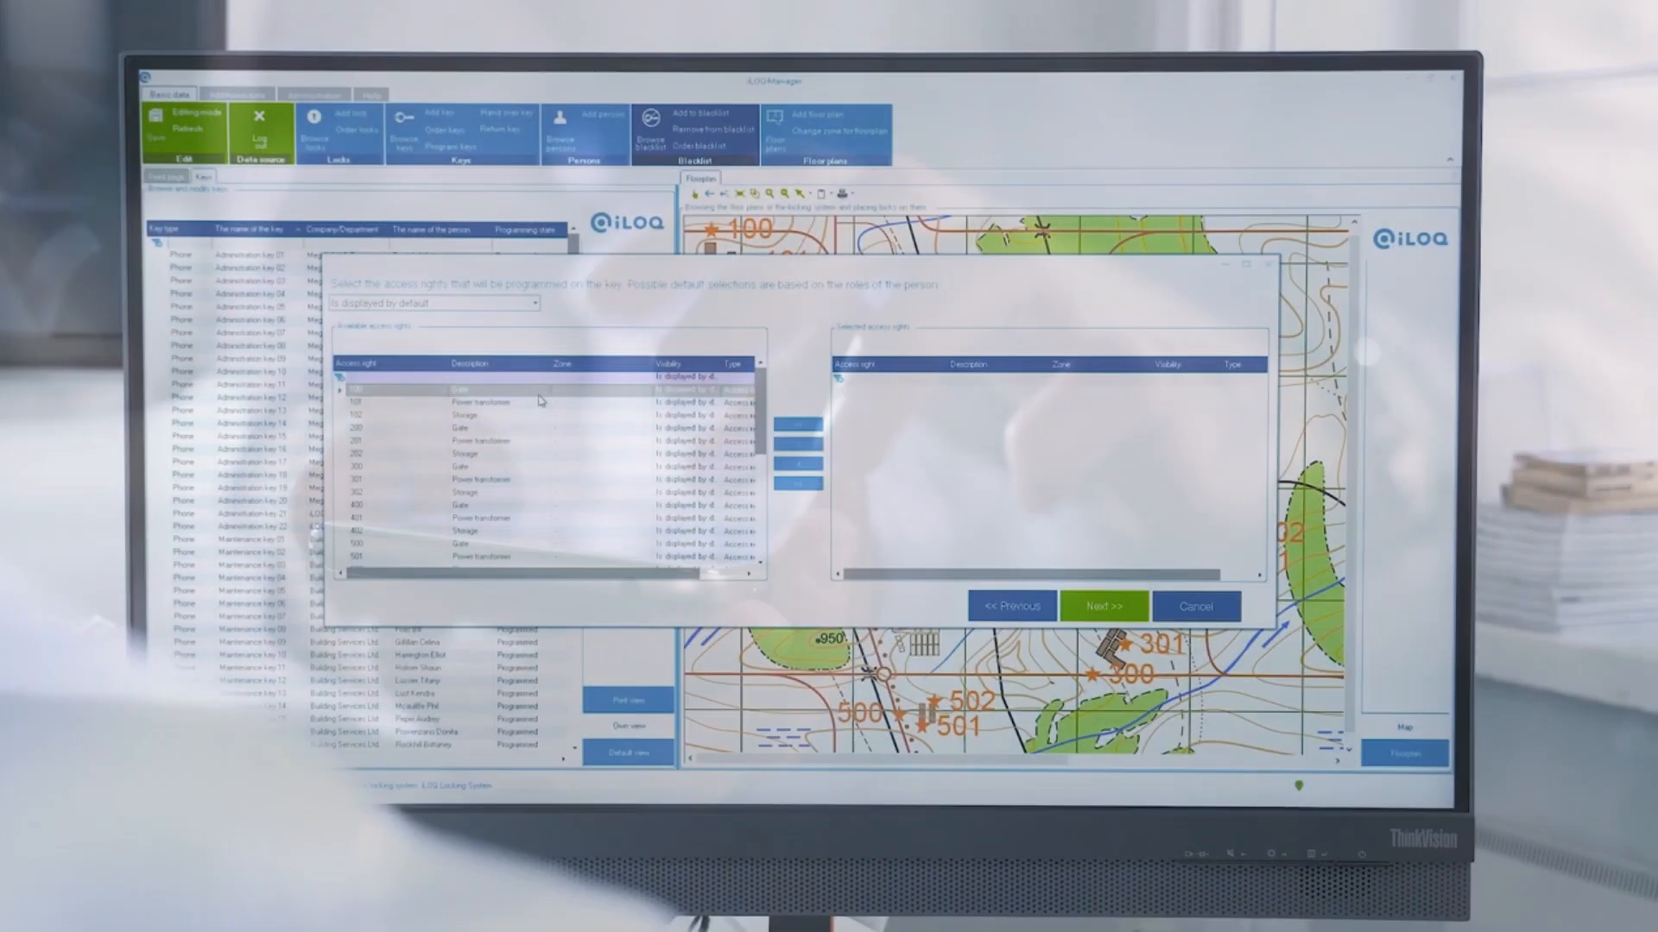
Grant the key the 100 Gate access right and choose to assign time profiles
{"action": "left_click", "coordinate": [800, 425]}
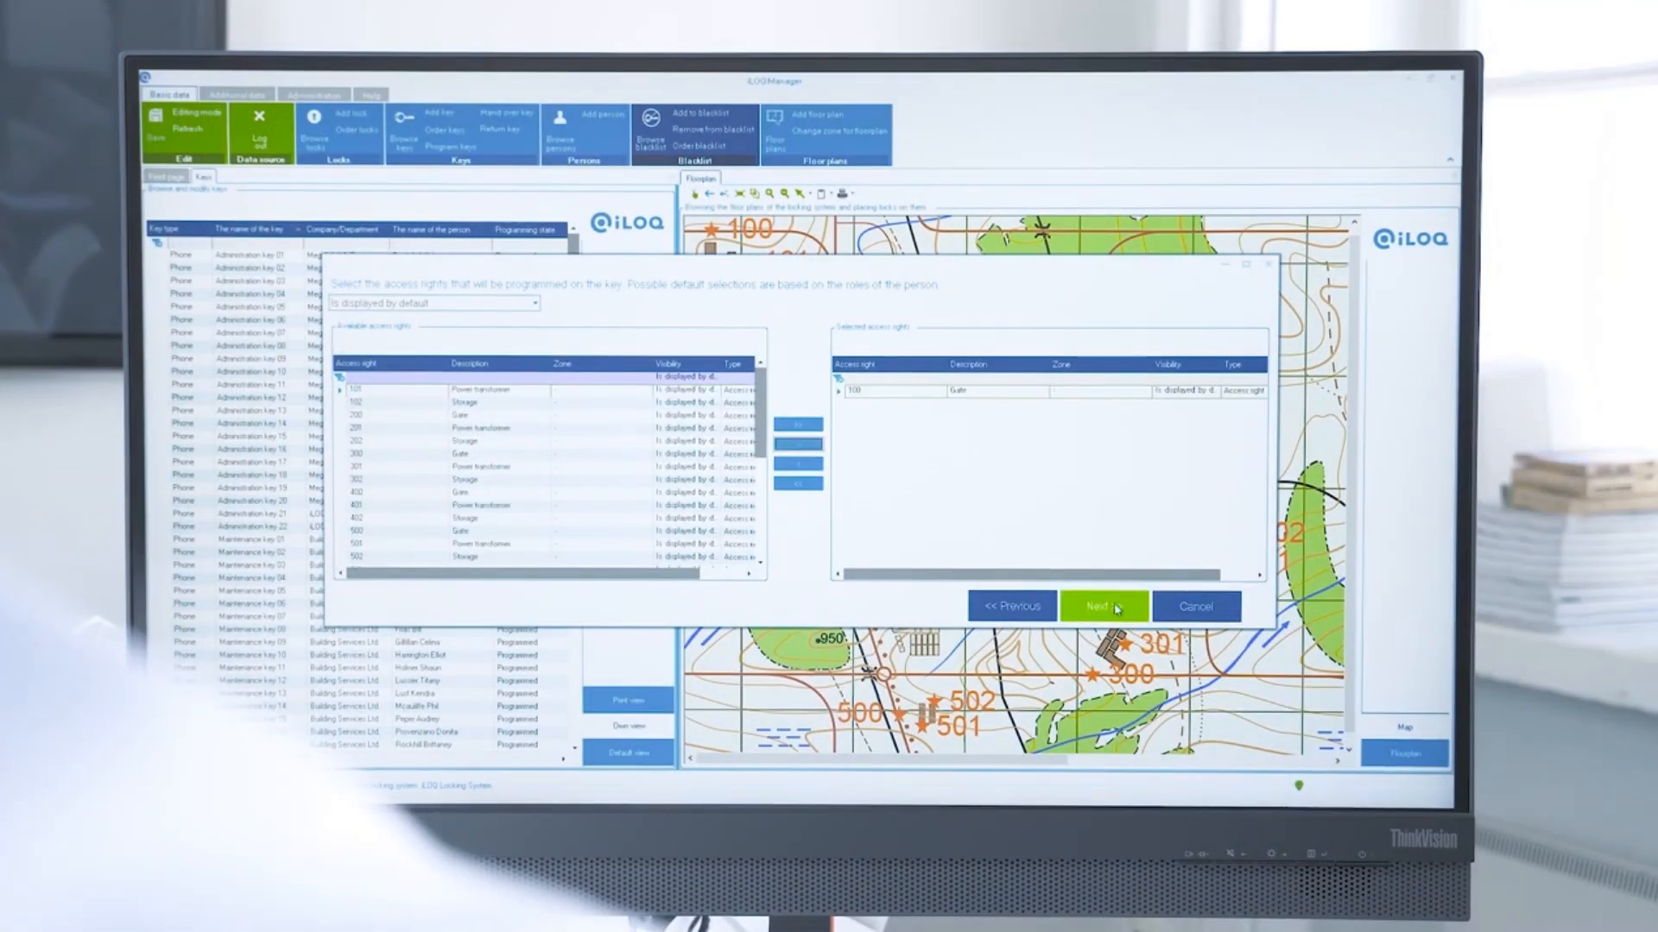
{"action": "left_click", "coordinate": [1102, 606]}
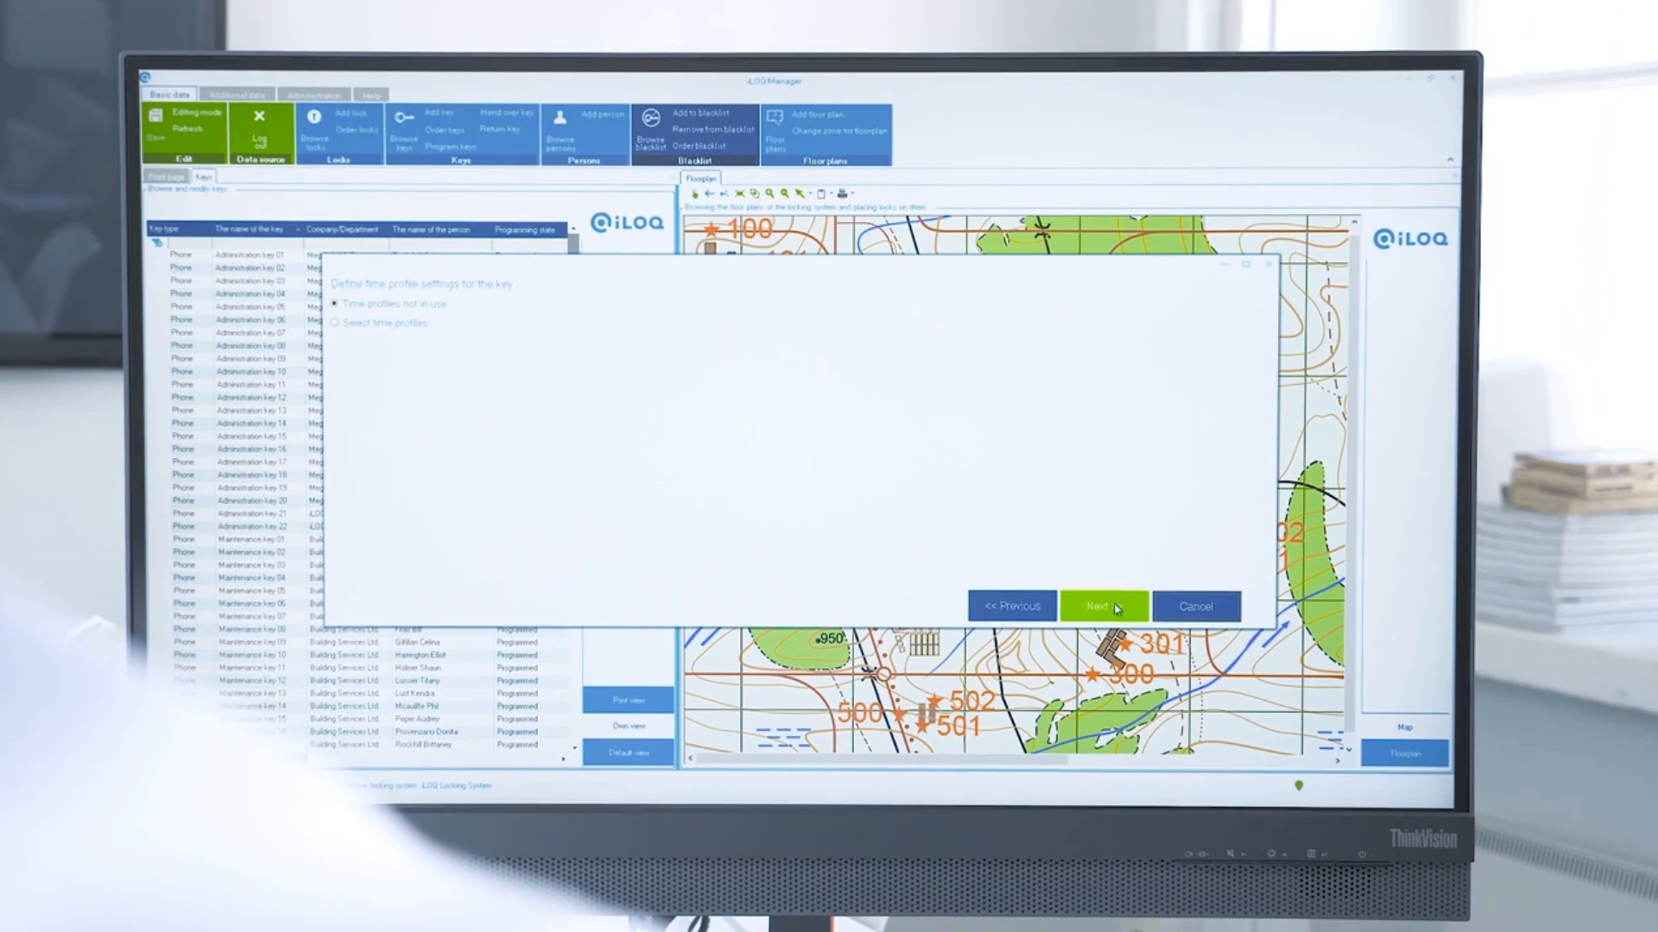
{"action": "left_click", "coordinate": [336, 322]}
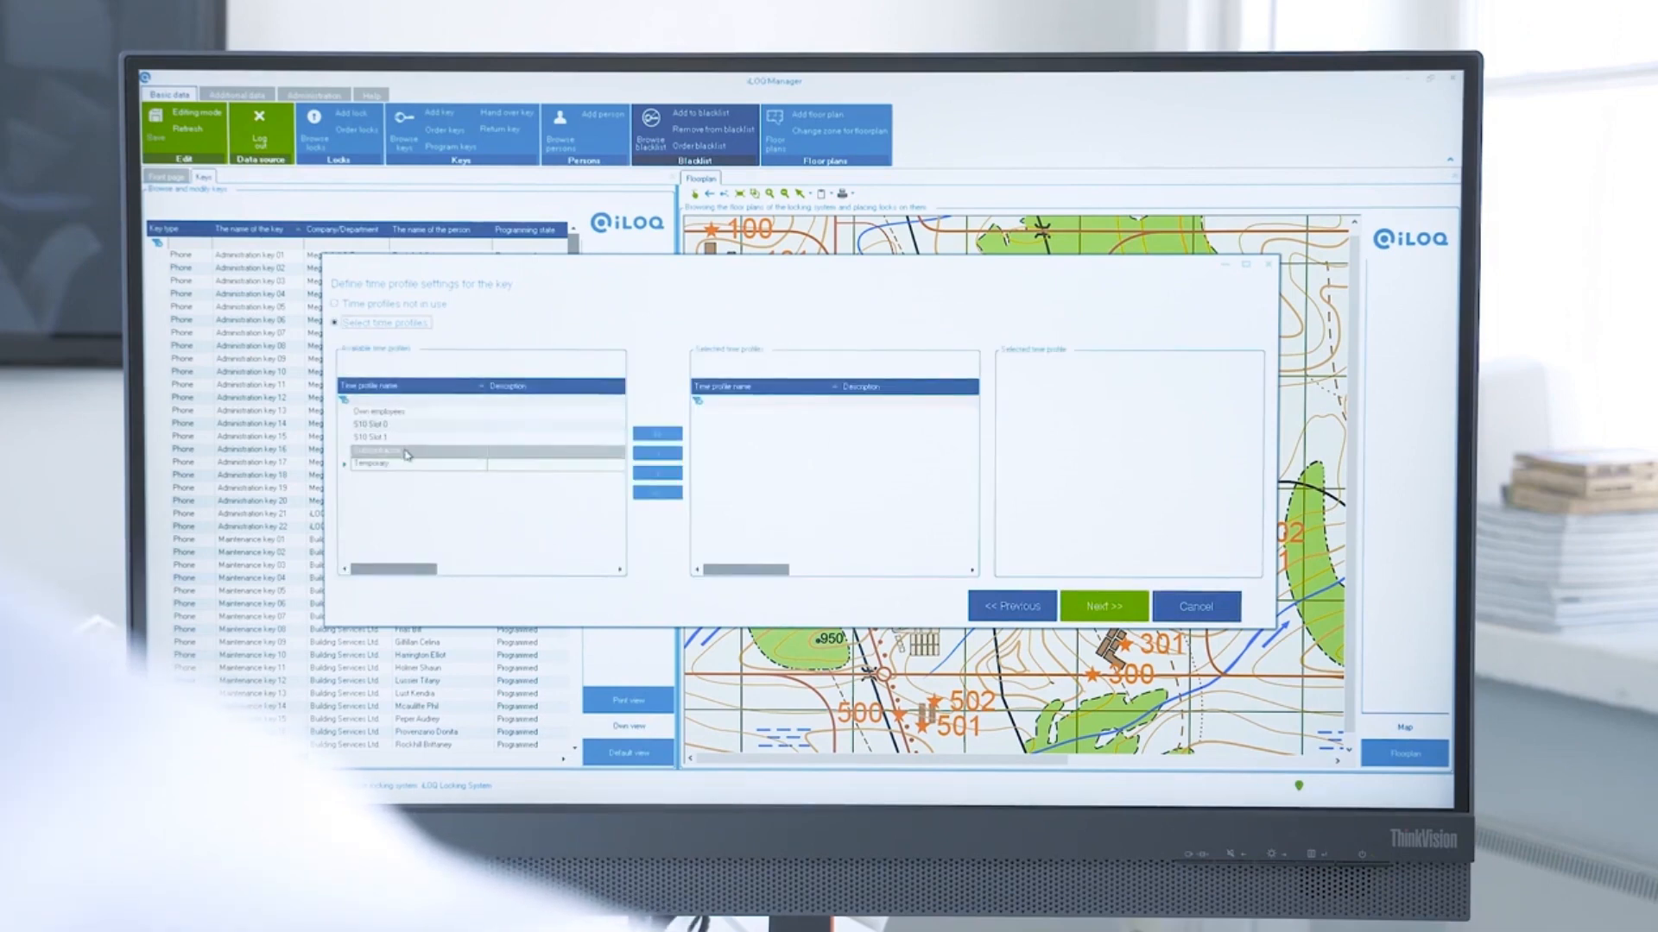